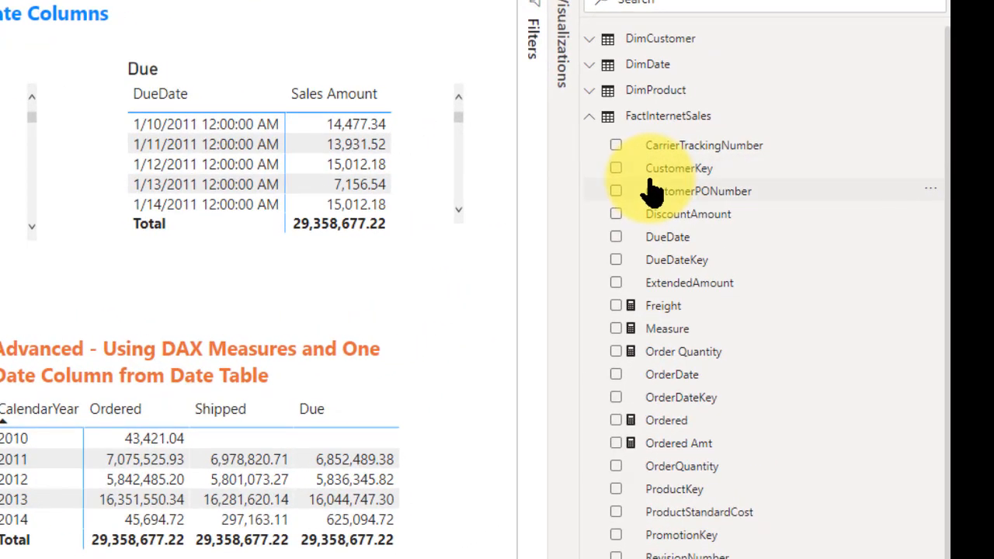
mouse_move(621, 249)
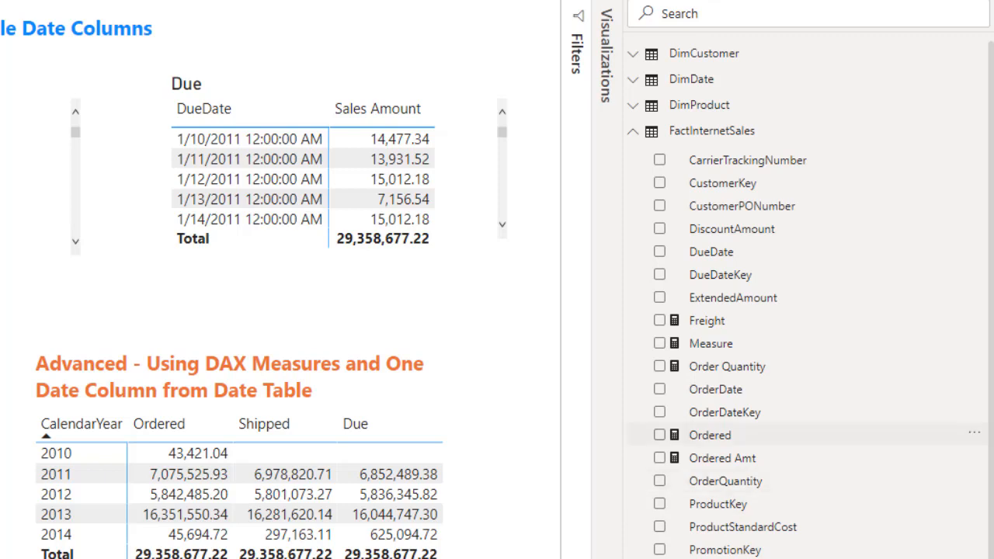
Step: Hide the DueDateKey and DueDate columns in the FactInternetSales Fields pane
right_click(720, 274)
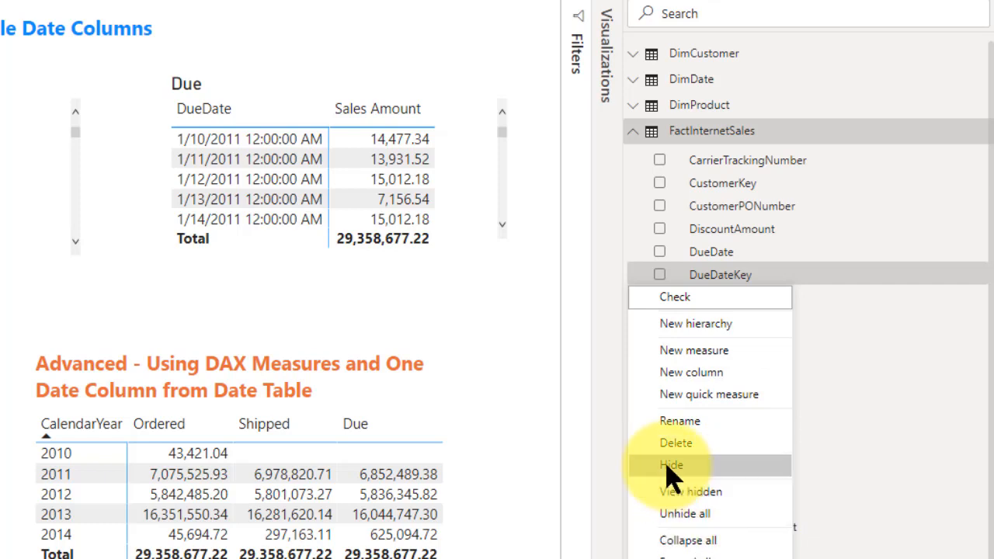
left_click(671, 464)
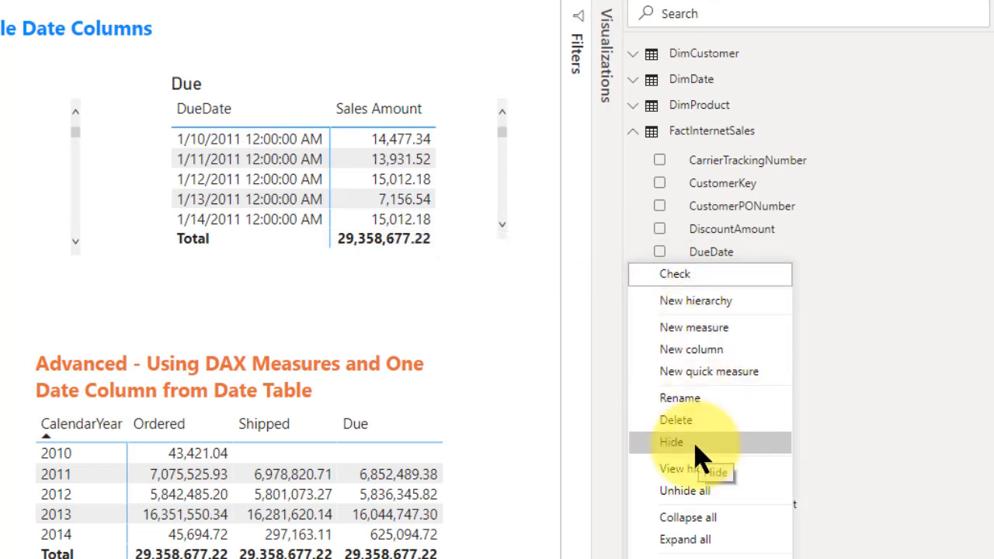
left_click(671, 442)
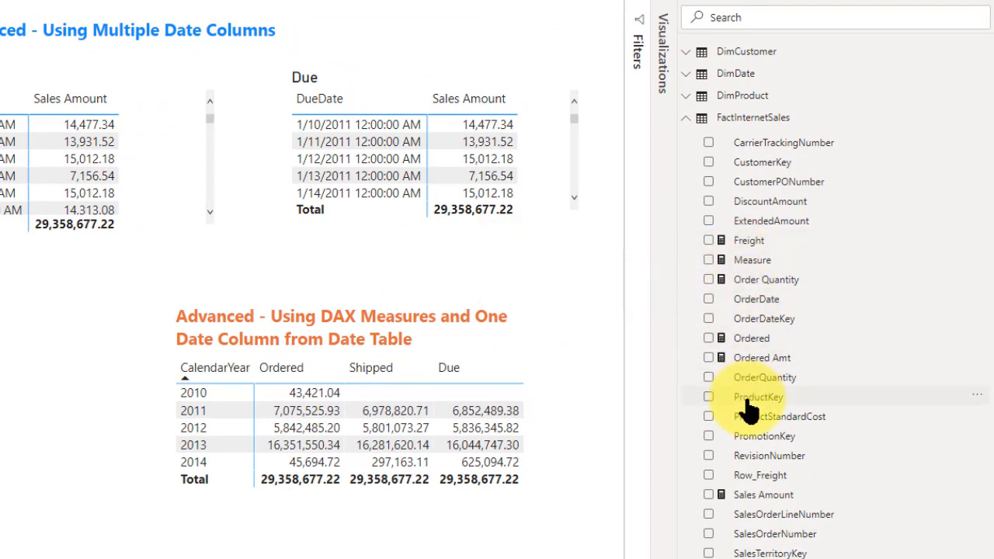
Step: Hide the PromotionKey column after checking ProductKey's context menu
right_click(758, 396)
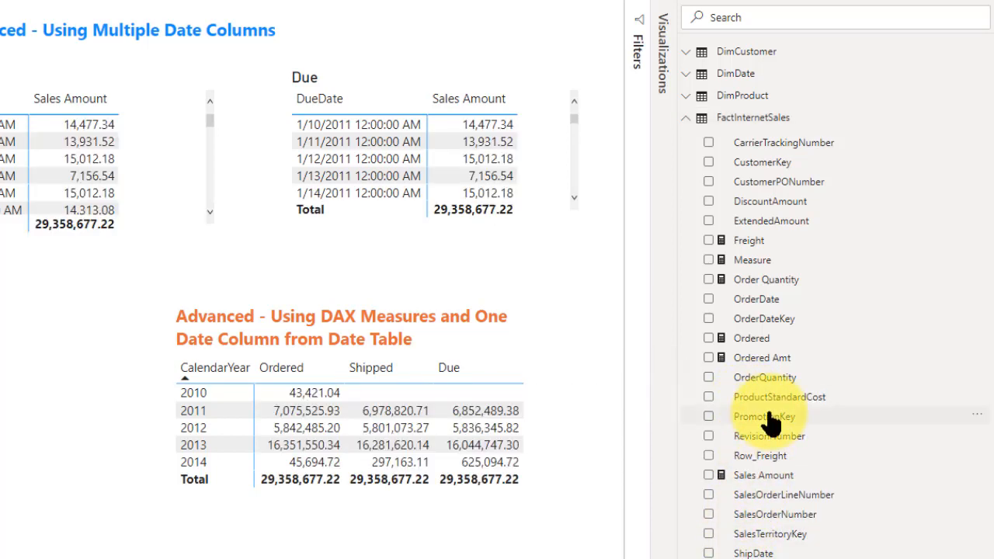
right_click(764, 415)
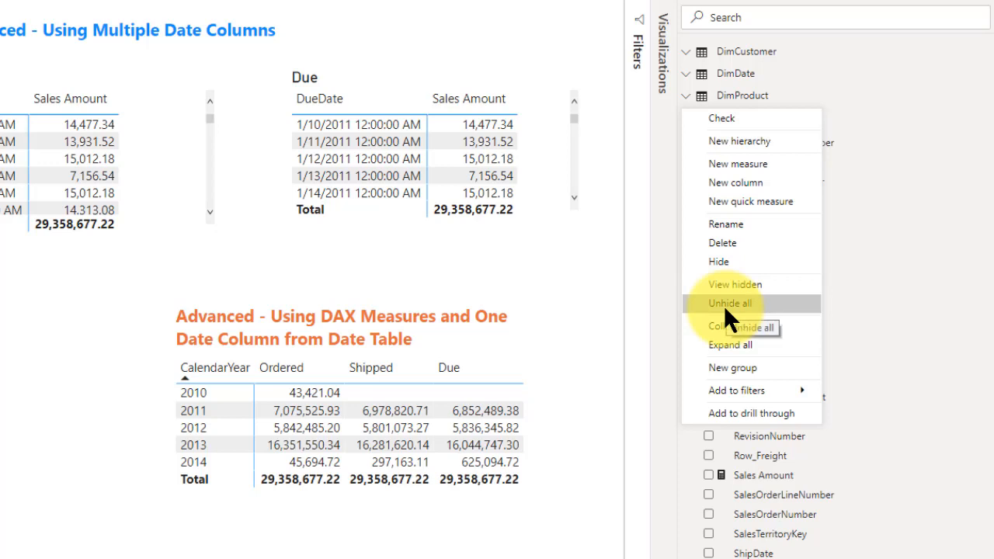
left_click(729, 303)
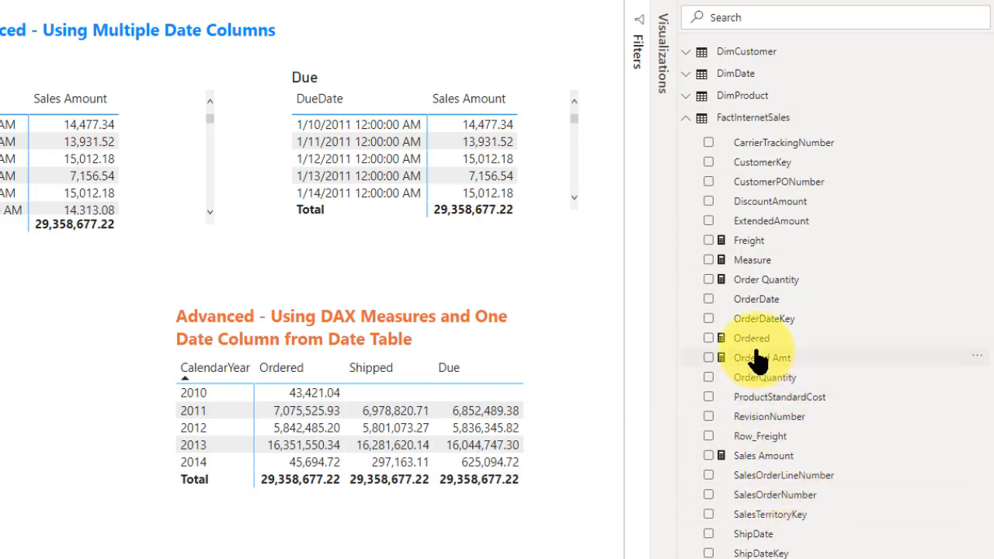
mouse_move(769, 415)
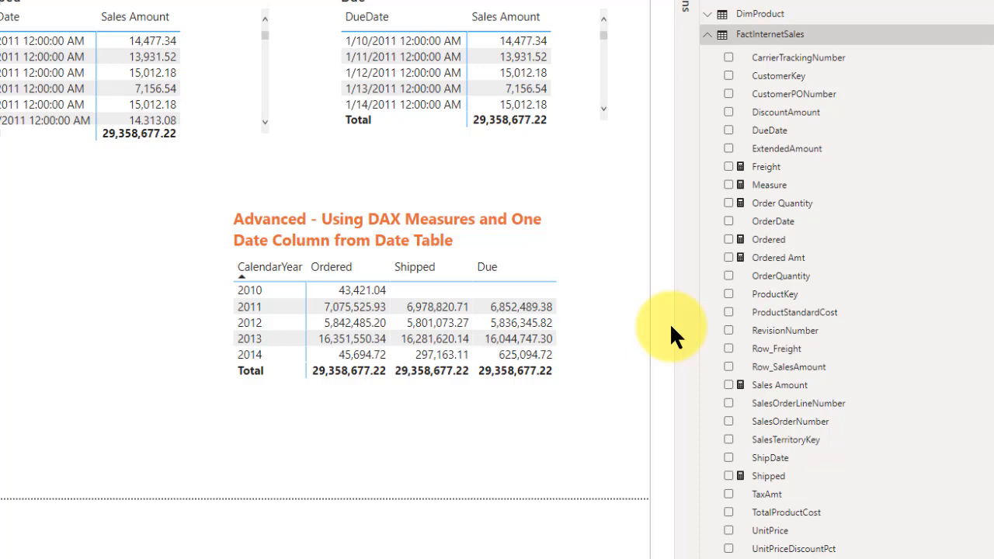
mouse_move(671, 326)
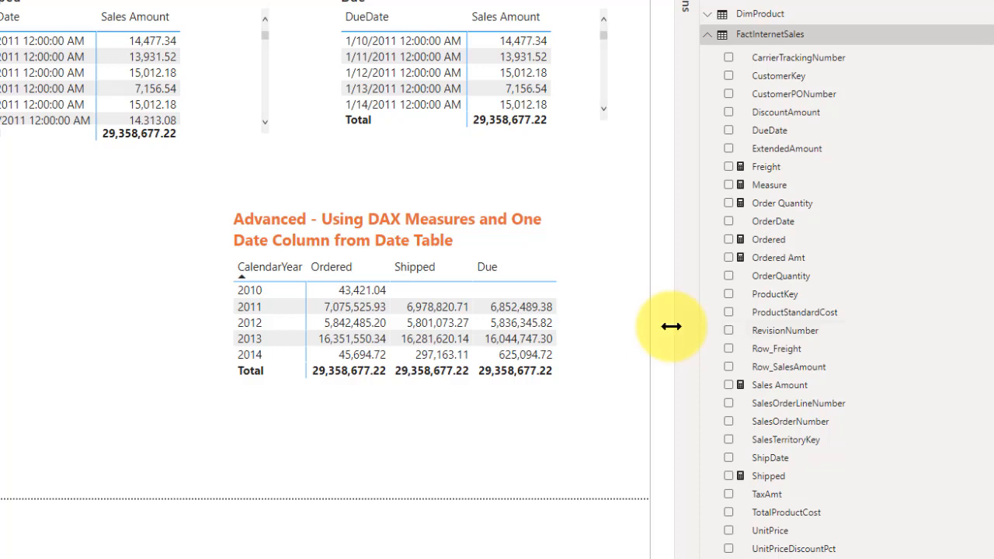
Step: Turn on View hidden for FactInternetSales and open the dimmed DueDateKey column's options
right_click(770, 34)
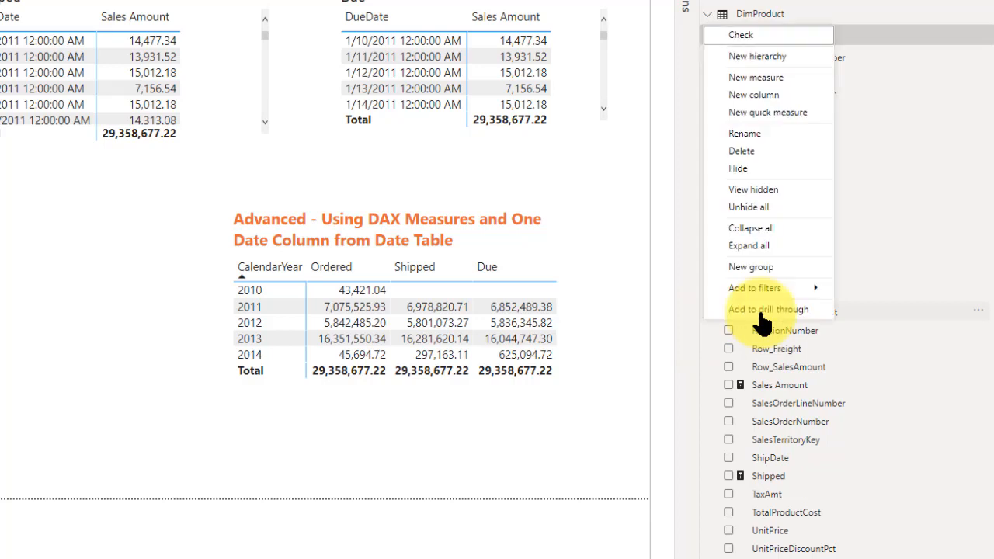
mouse_move(742, 213)
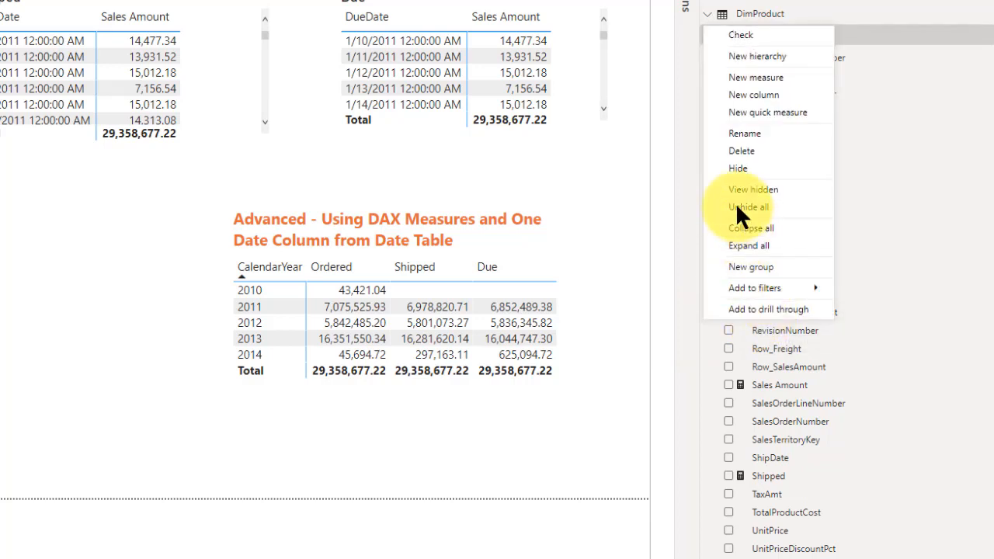
mouse_move(753, 189)
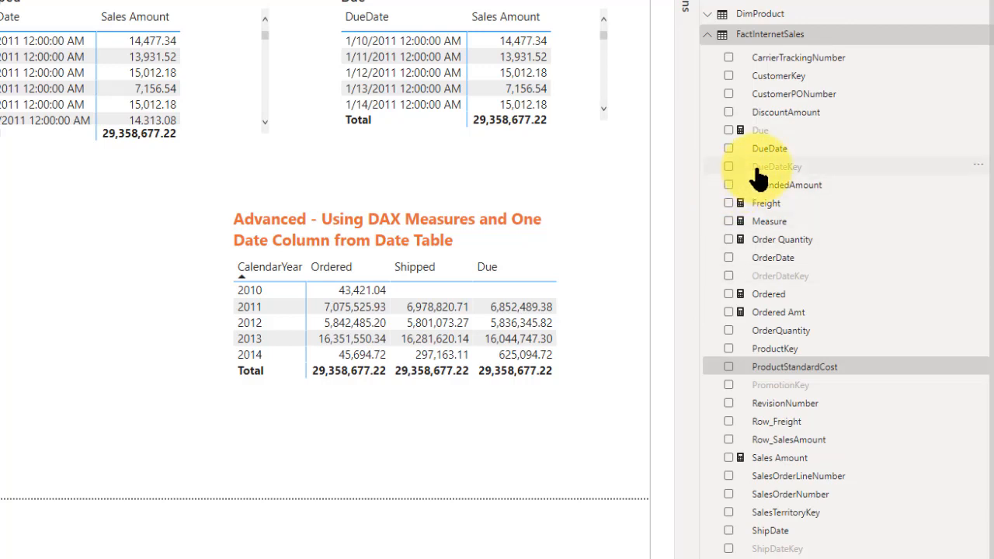
mouse_move(765, 140)
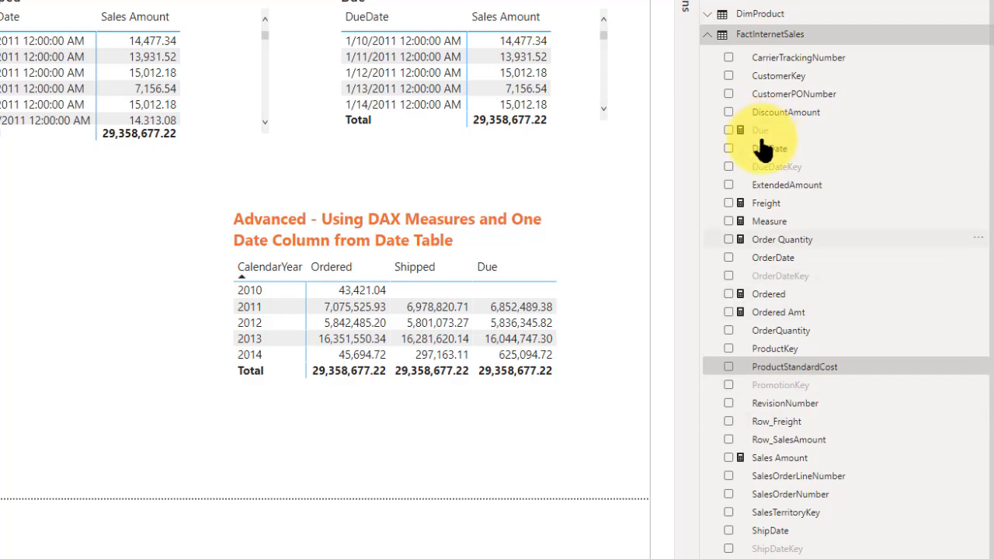
right_click(776, 166)
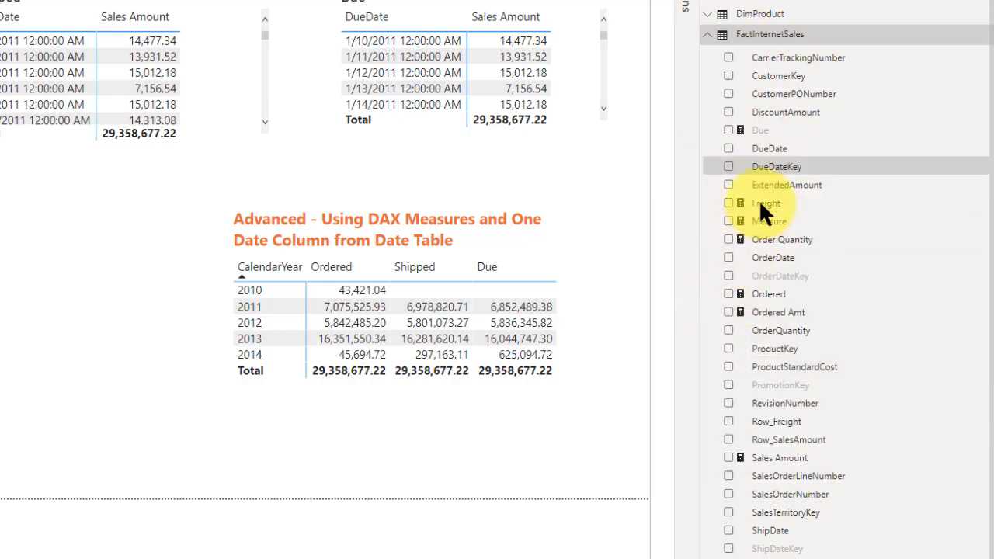
mouse_move(774, 183)
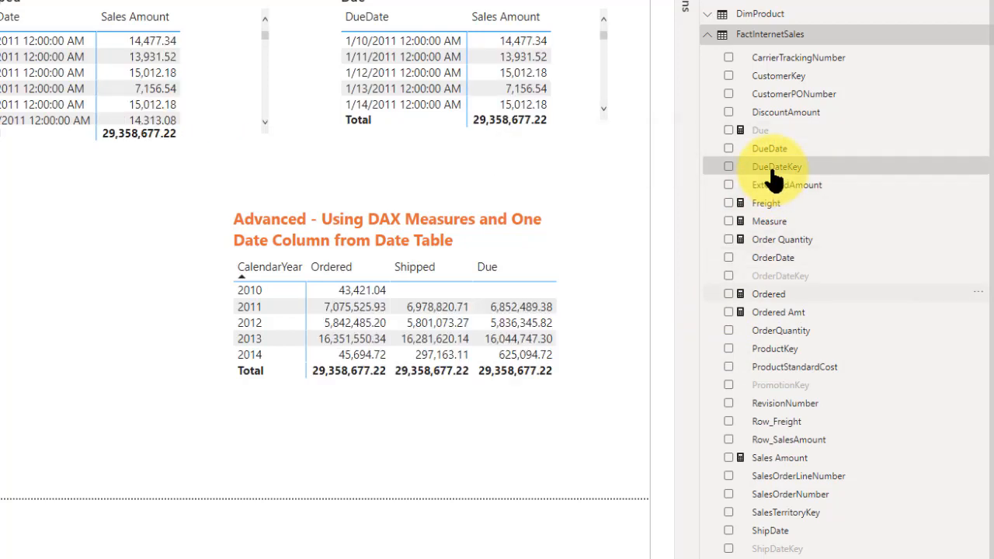
Step: Uncheck View hidden from a field's context menu so dimmed columns disappear
right_click(760, 129)
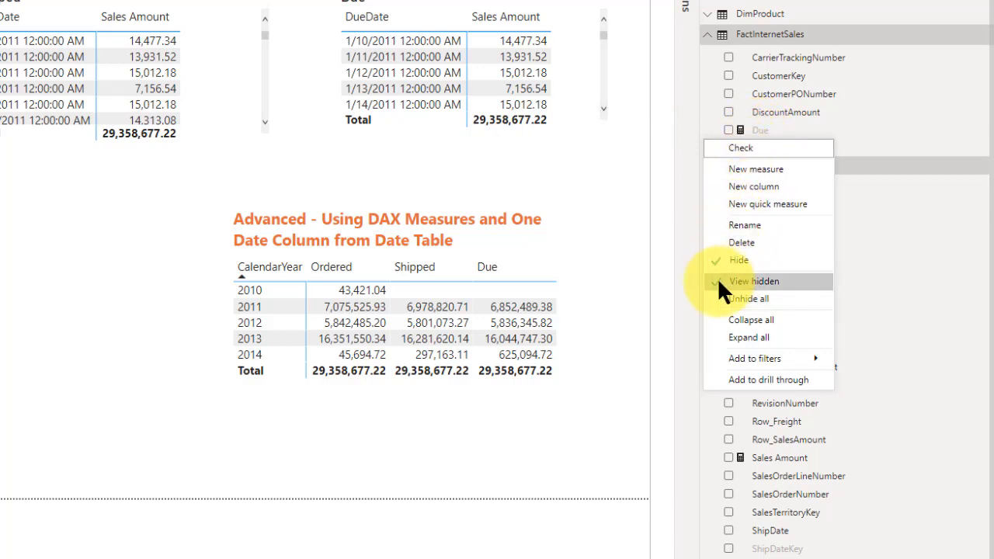
mouse_move(753, 281)
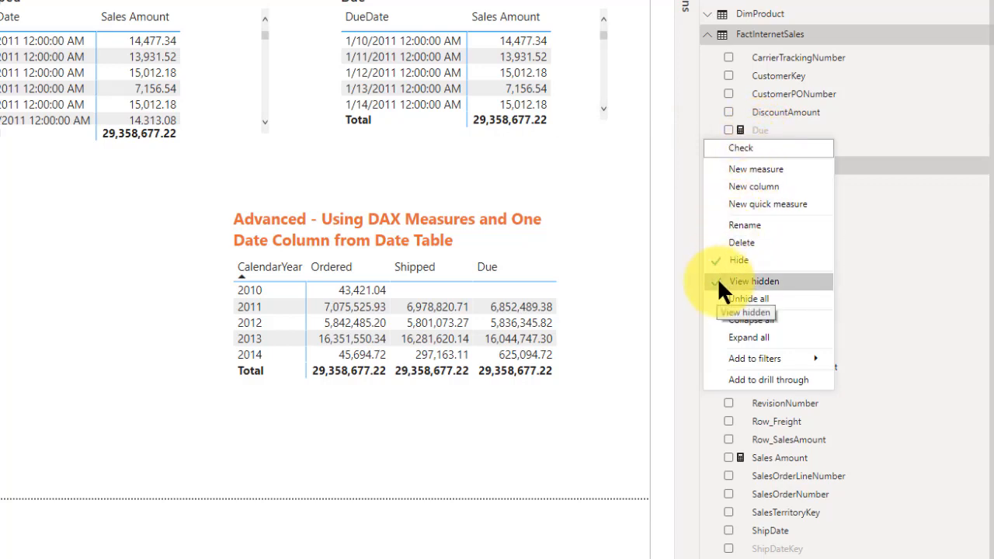
left_click(753, 281)
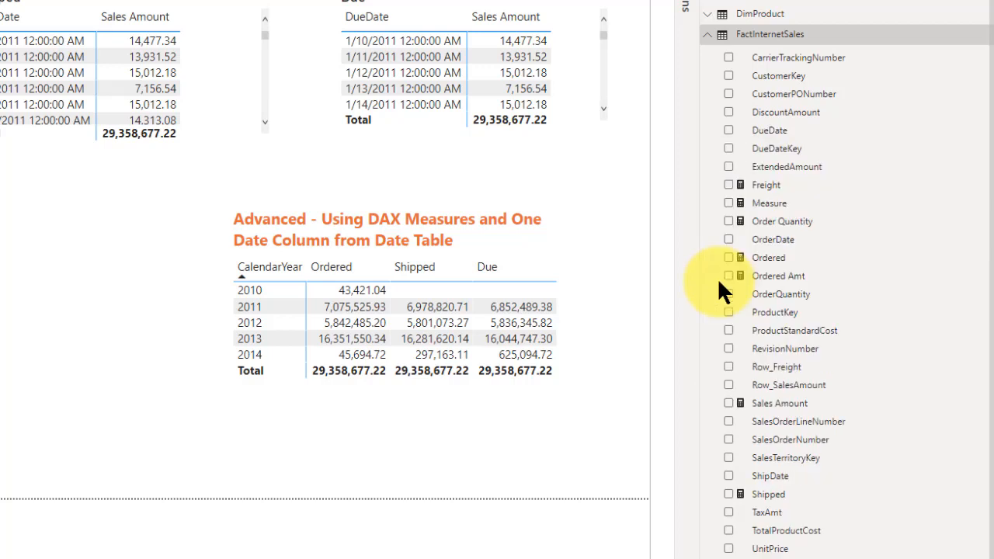